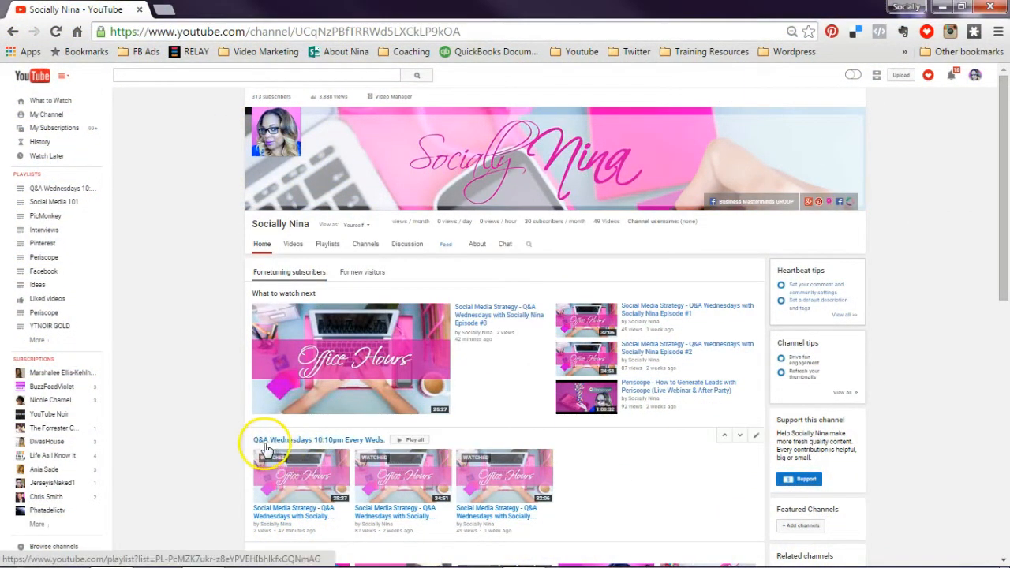
mouse_move(372, 450)
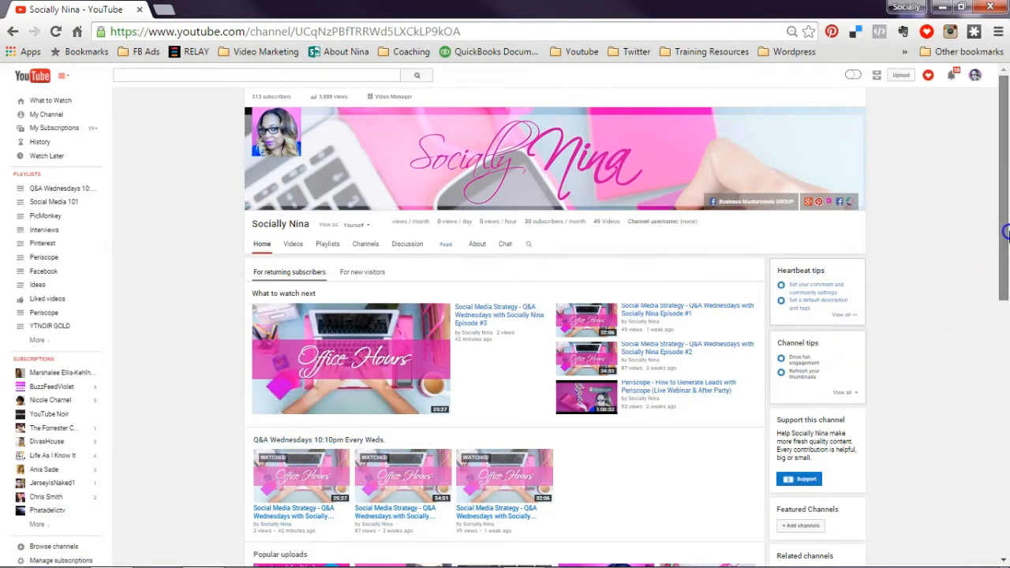
Step: Go to the channel's Playlists and bring up settings for the Q&A Wednesdays playlist
scroll("down", 3)
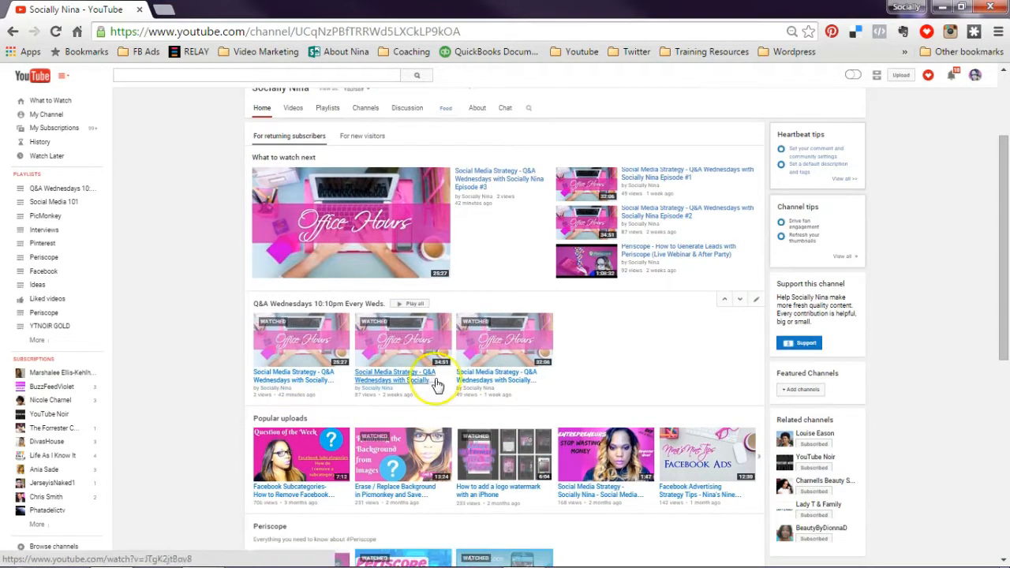
mouse_move(512, 373)
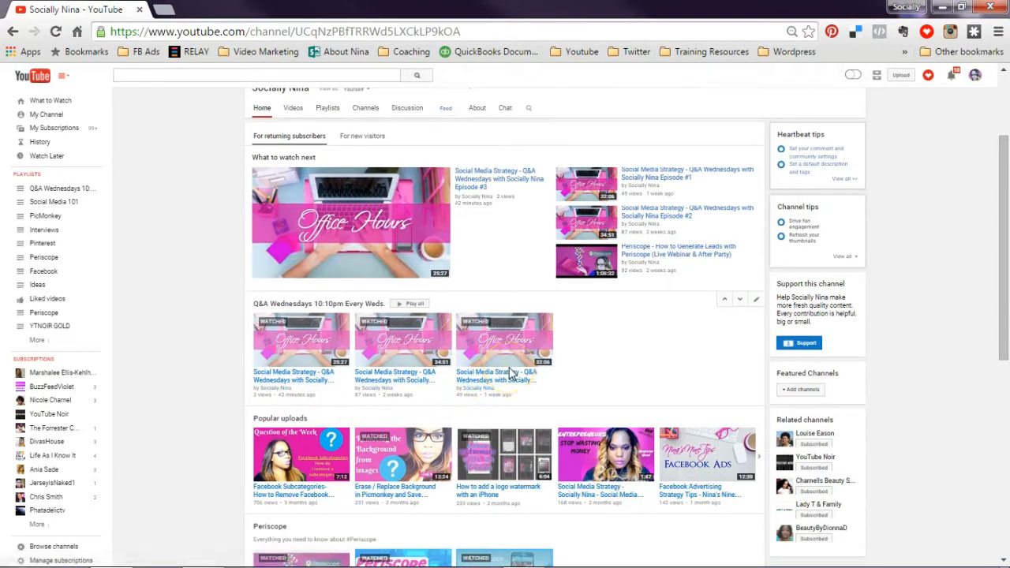
mouse_move(315, 384)
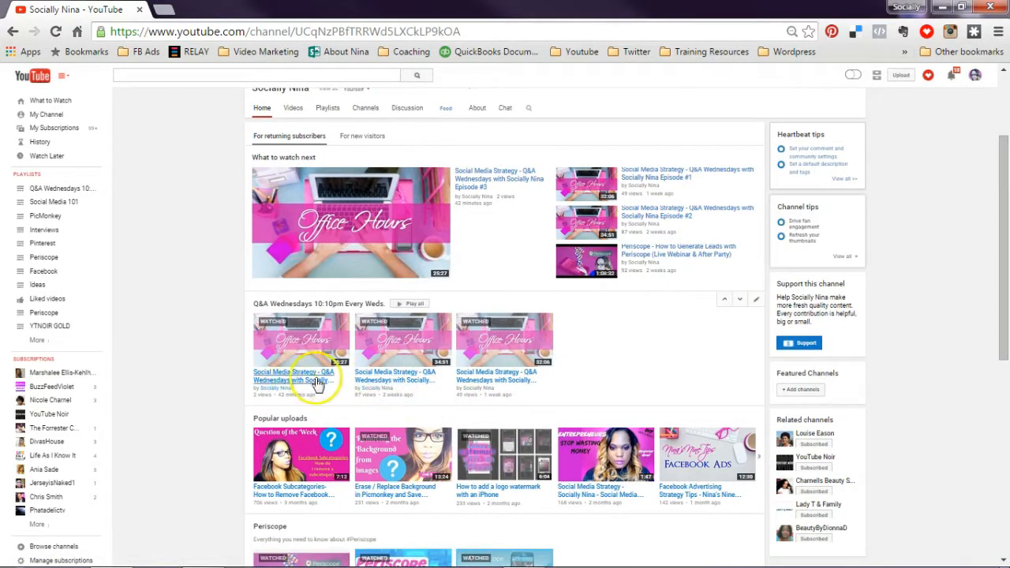
mouse_move(454, 401)
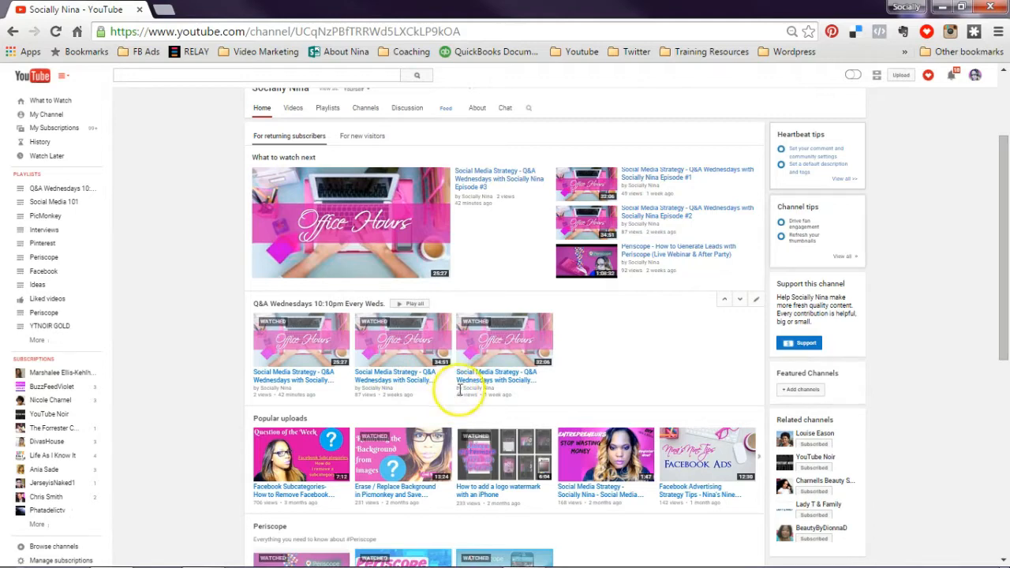
mouse_move(326, 107)
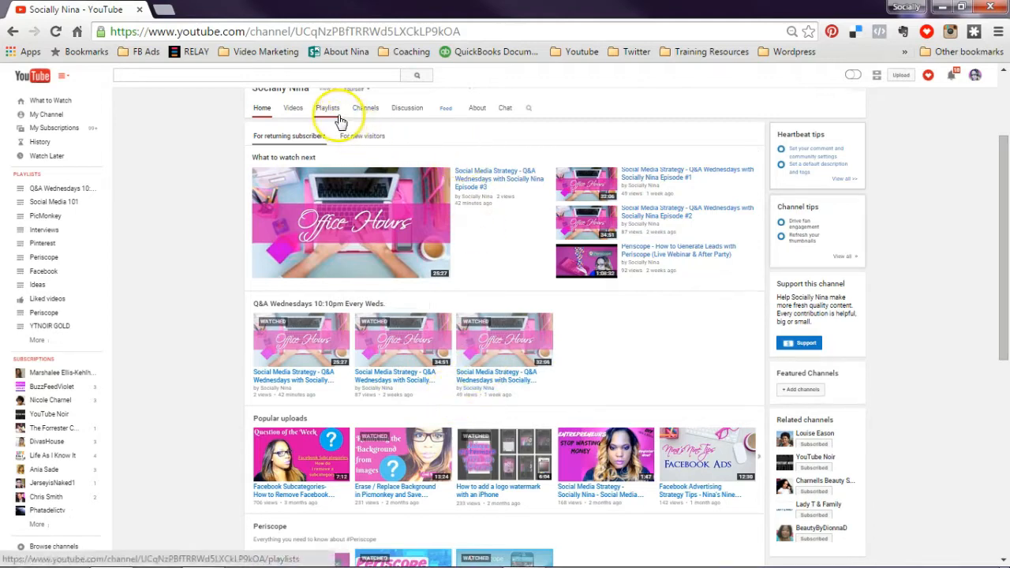
left_click(328, 108)
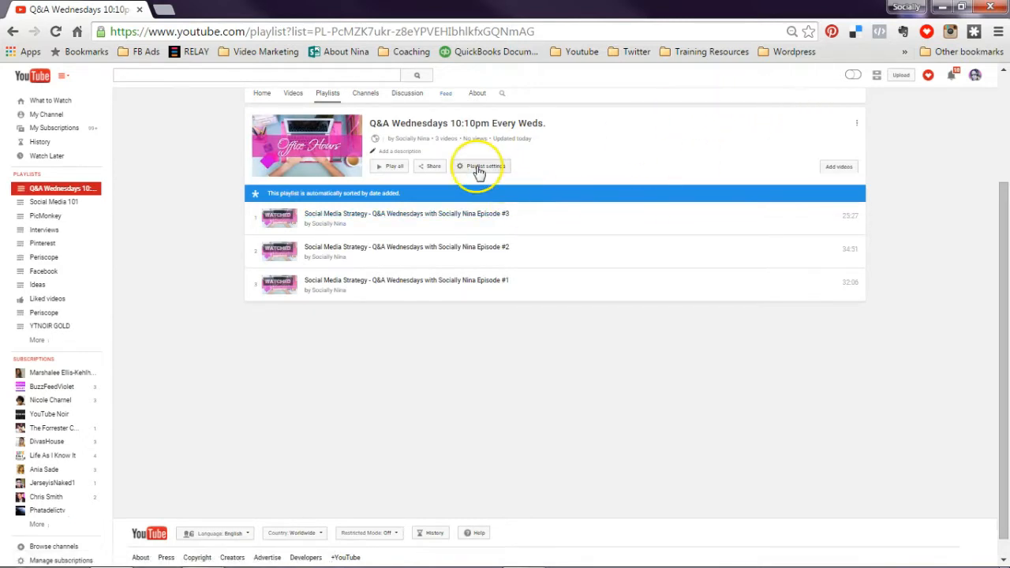
left_click(480, 167)
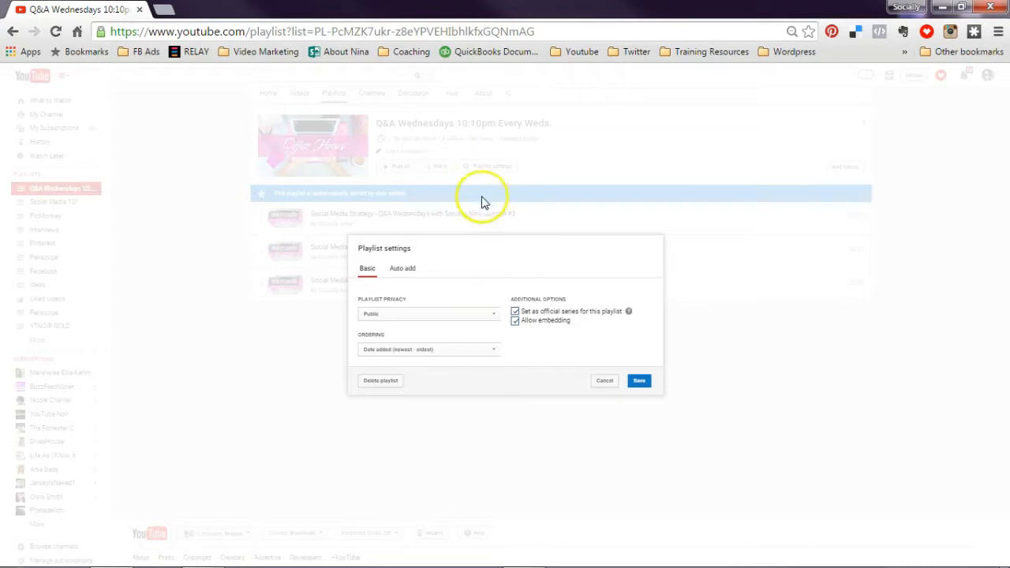
Step: Add an auto-add rule 'Title contains Q&A Wednesdays' and remove the extra empty rule
left_click(402, 268)
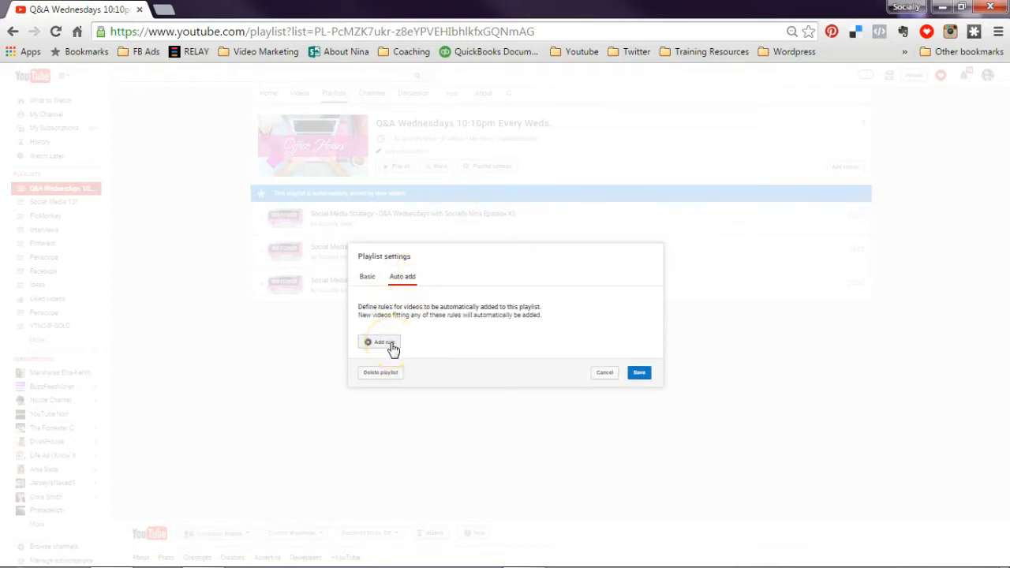
left_click(379, 341)
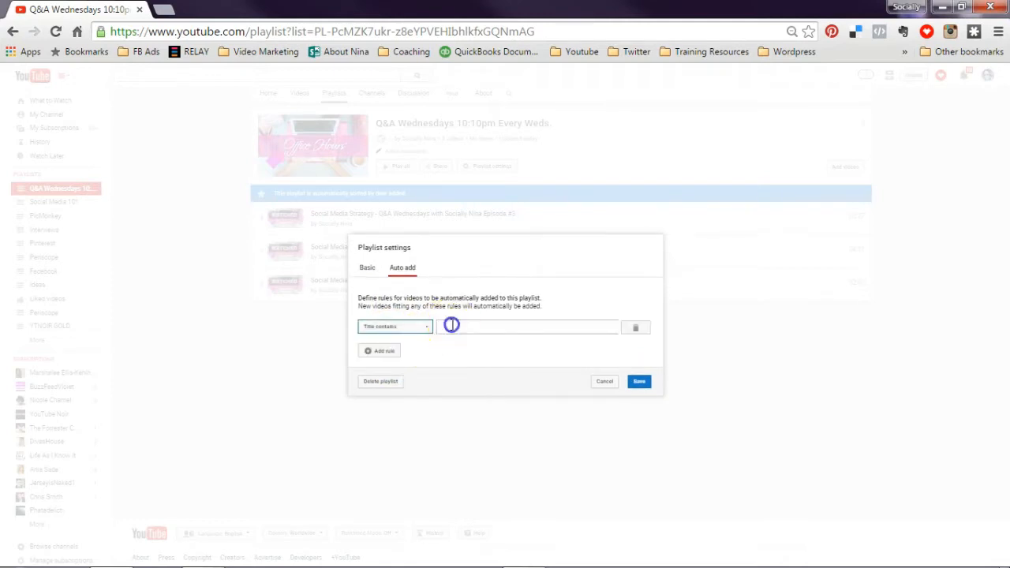
type("Q")
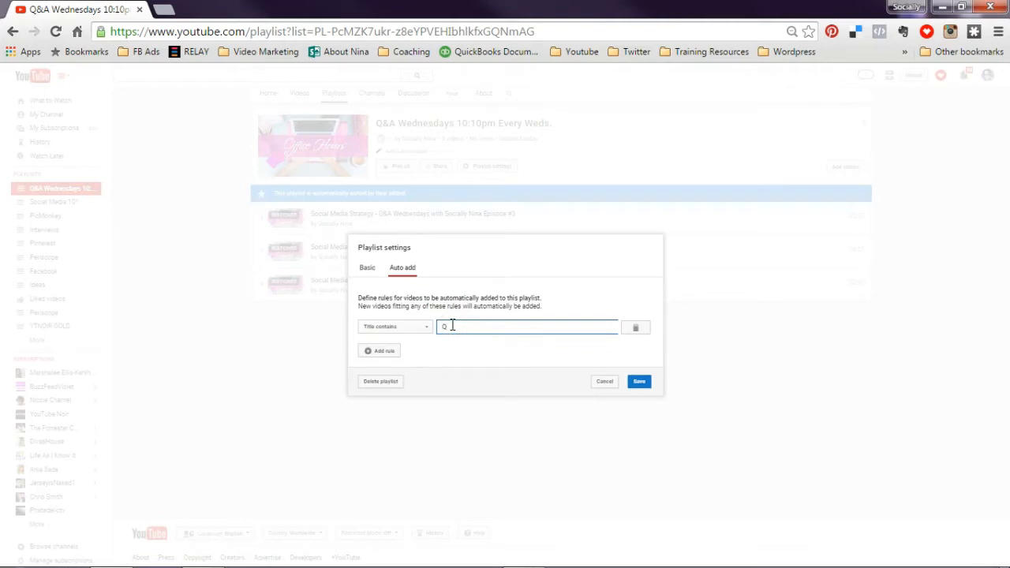
type("&A Wednesdays")
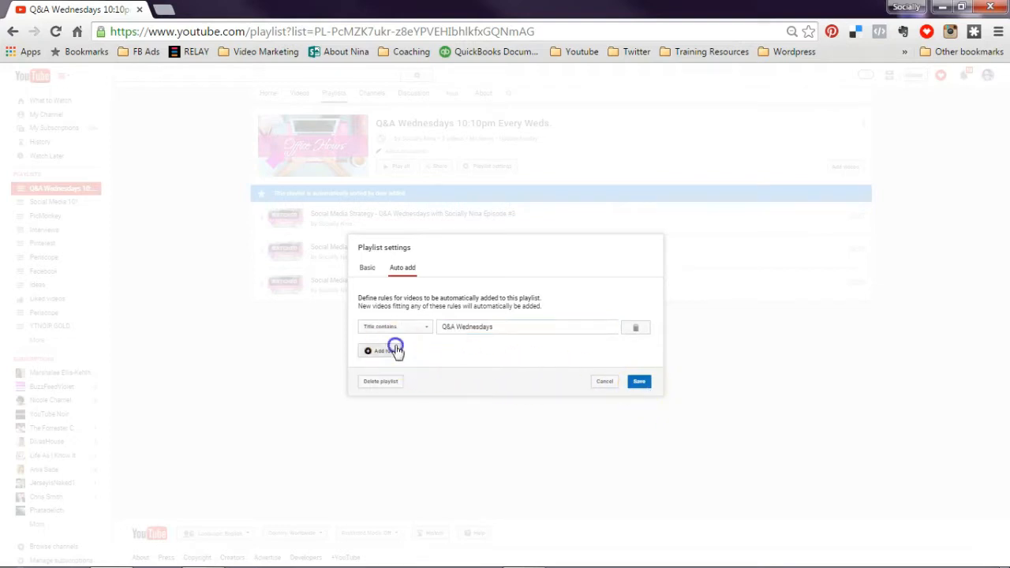
left_click(382, 350)
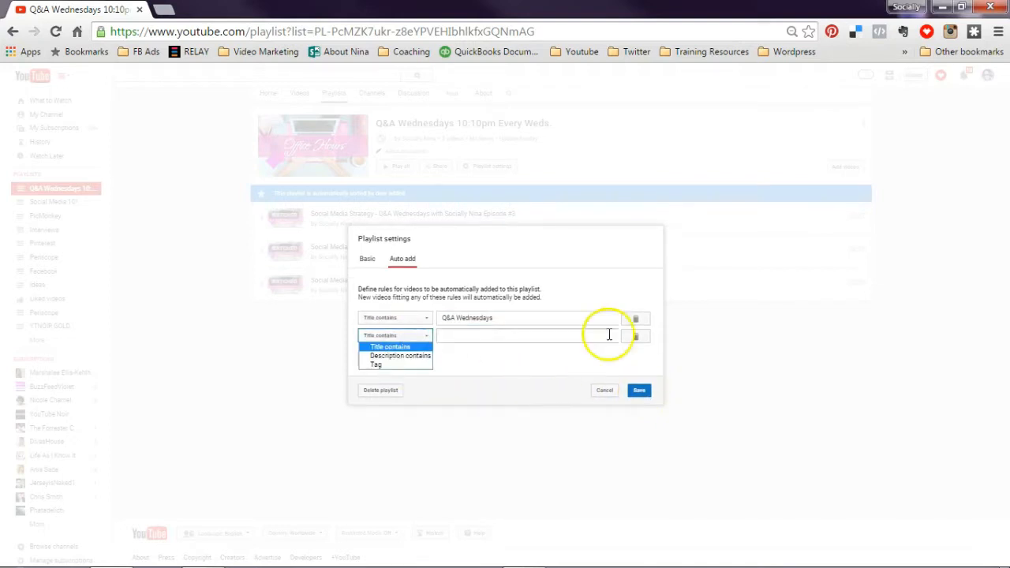
mouse_move(632, 338)
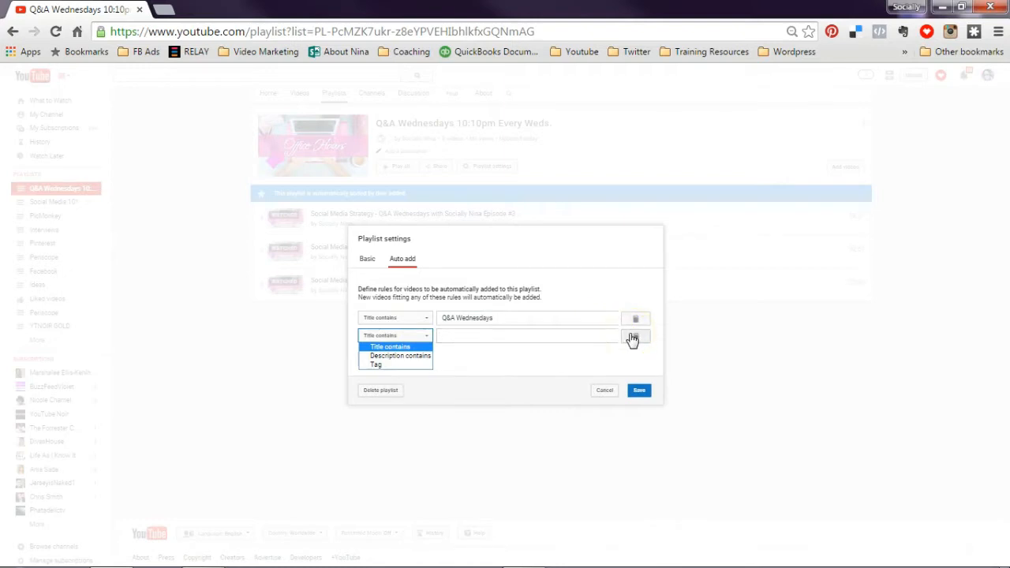
left_click(634, 339)
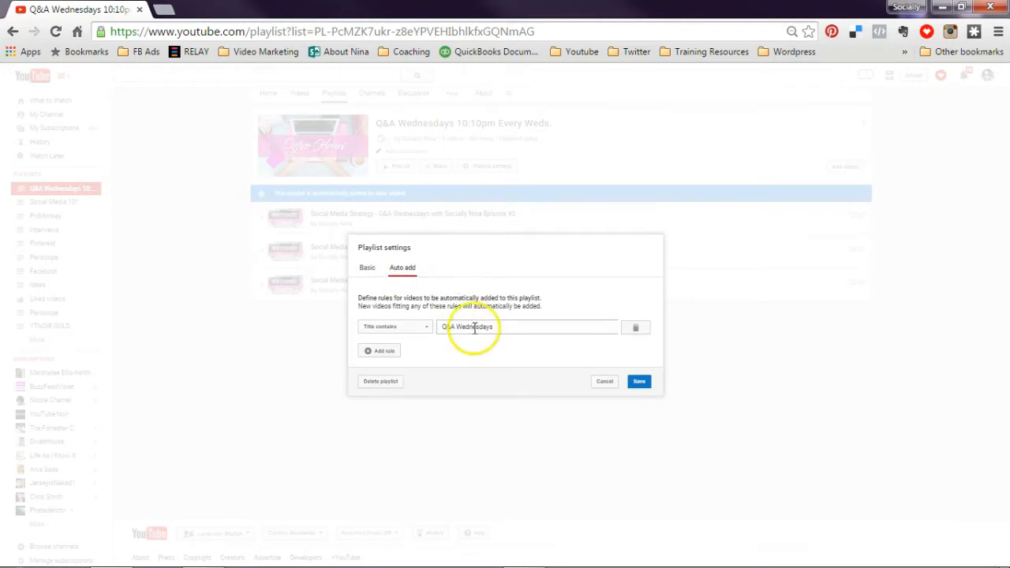
left_click(366, 268)
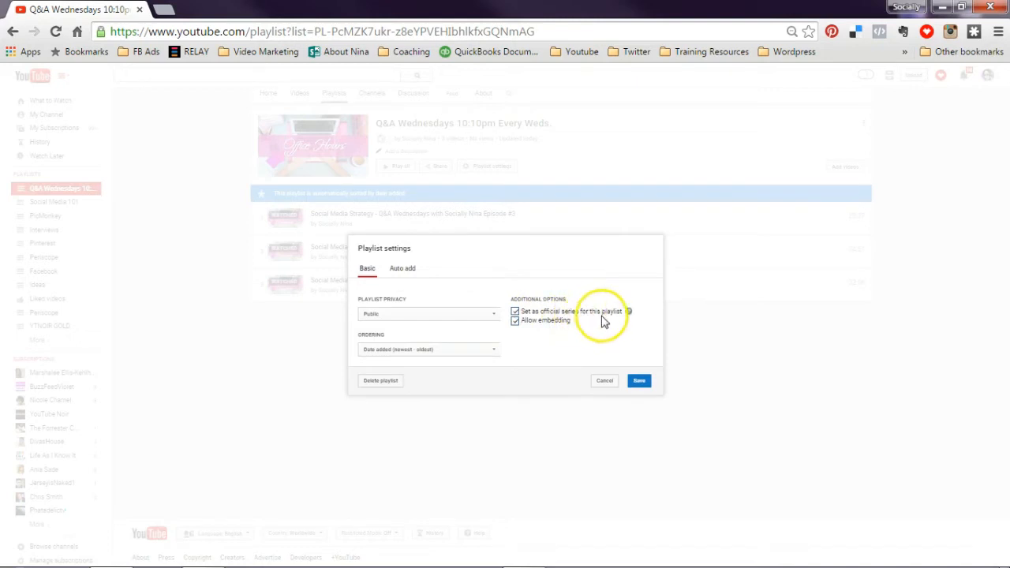
mouse_move(628, 312)
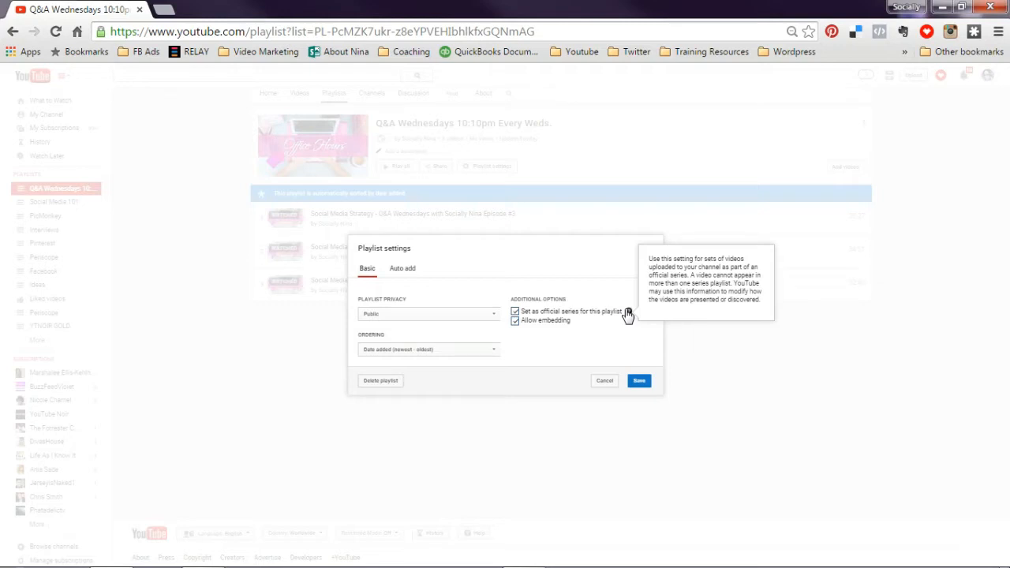
Step: Set ordering to Date added (newest - oldest) and save the official-series playlist
left_click(429, 349)
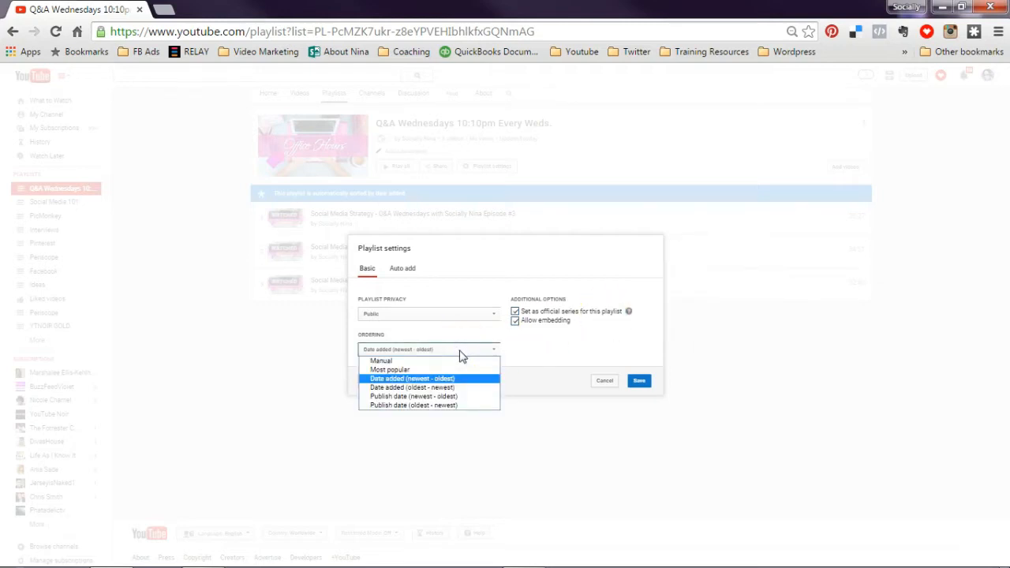
mouse_move(450, 381)
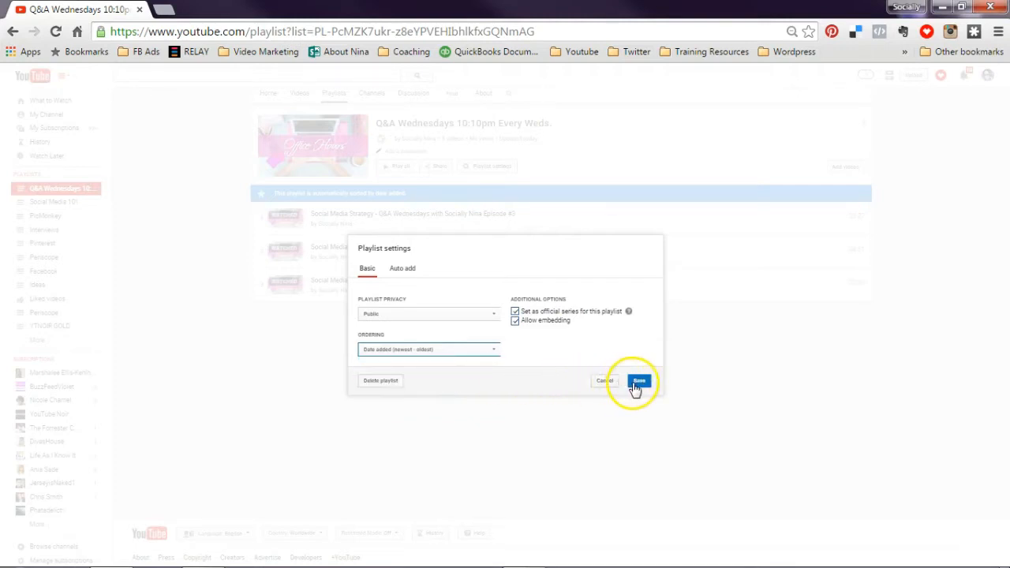
left_click(638, 381)
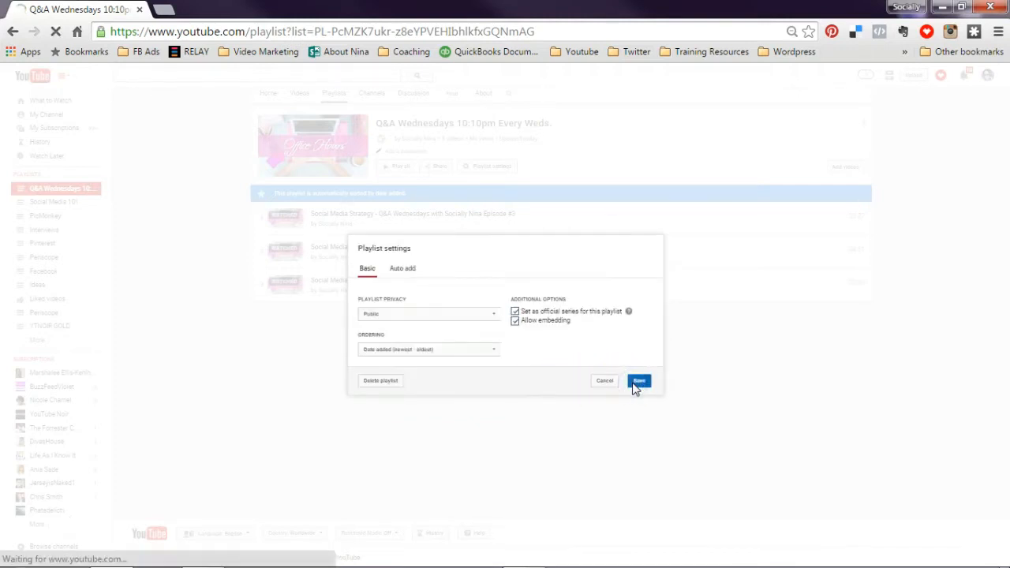
Step: Confirm the save and show the More options for the Episode #2 video
left_click(637, 381)
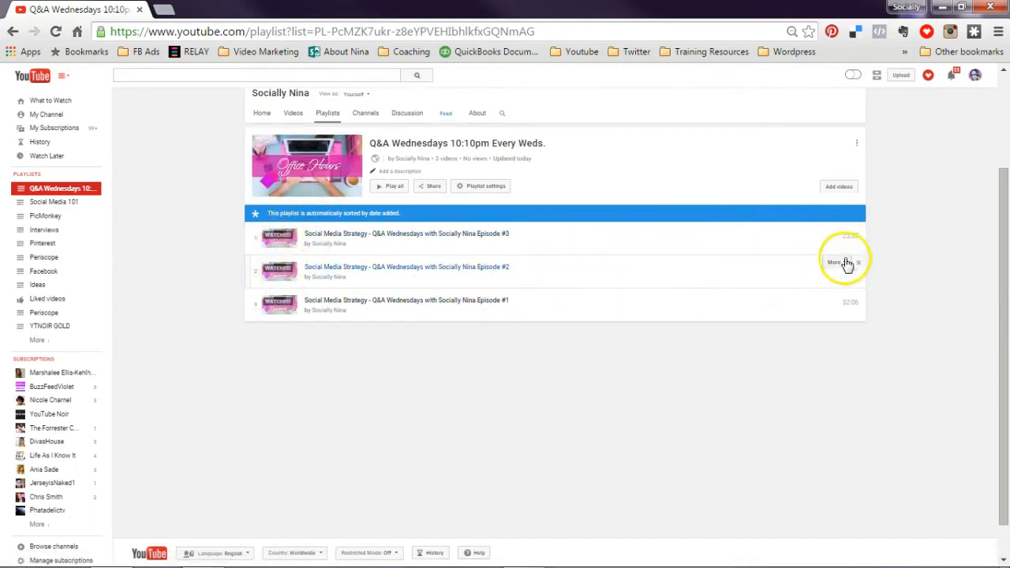
left_click(834, 262)
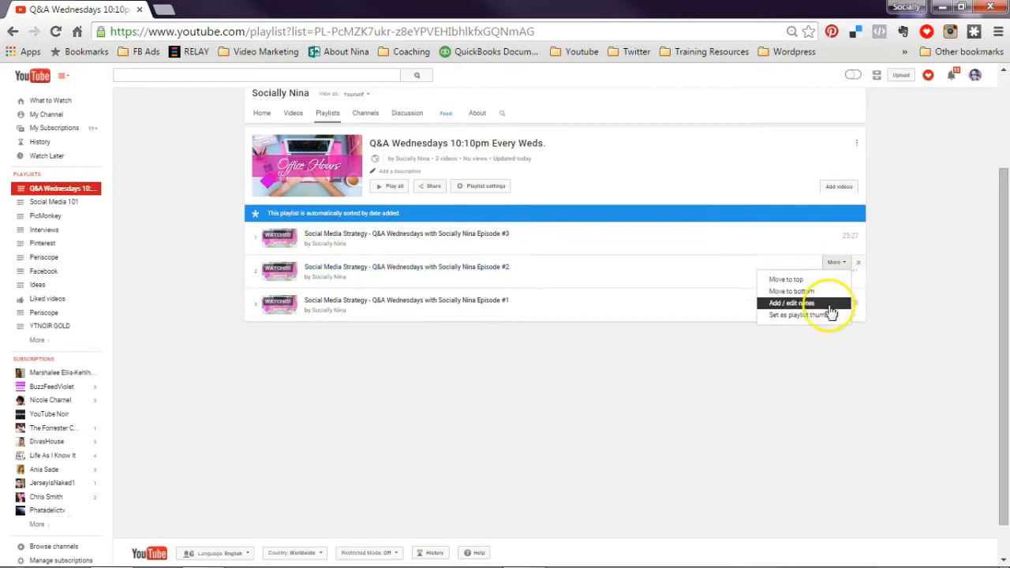
mouse_move(817, 338)
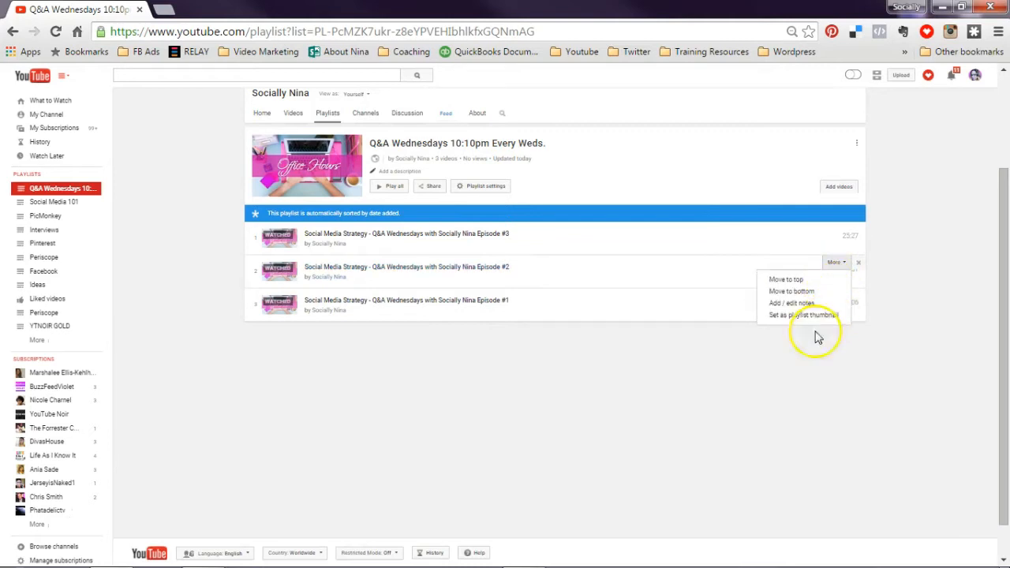
mouse_move(505, 375)
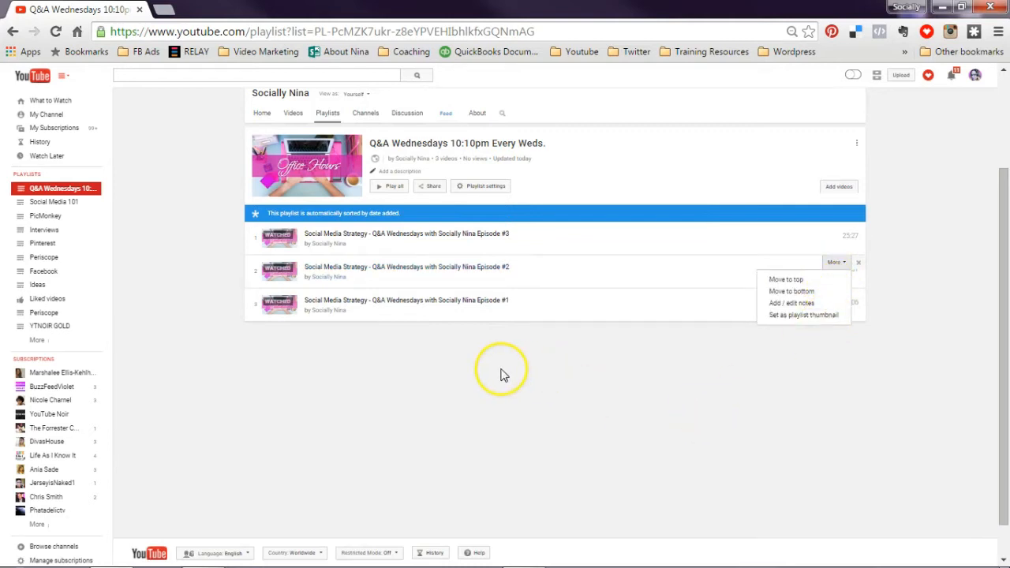
Step: View the playlist's share link and embed code, then dismiss the share panel
left_click(429, 186)
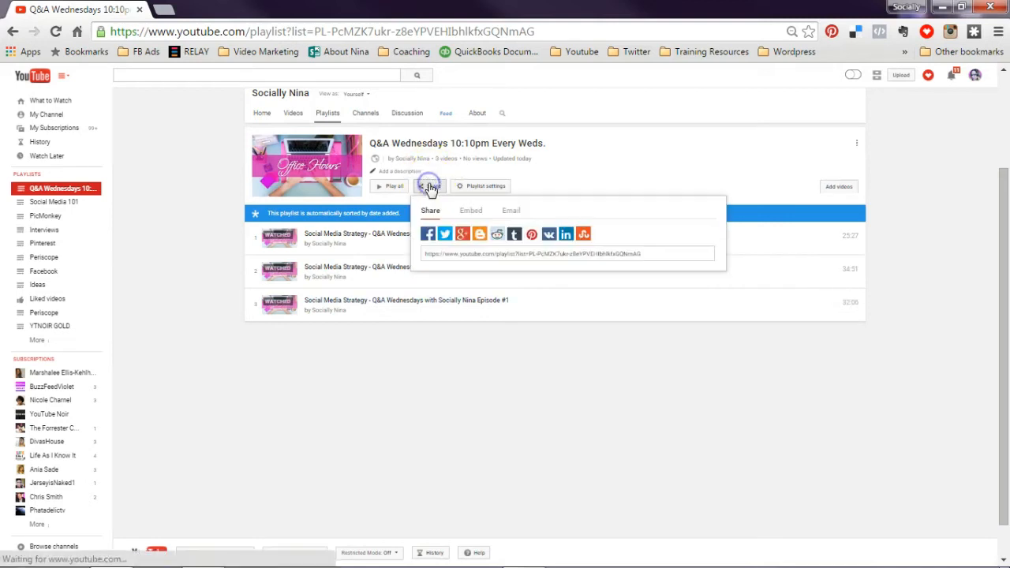
left_click(552, 252)
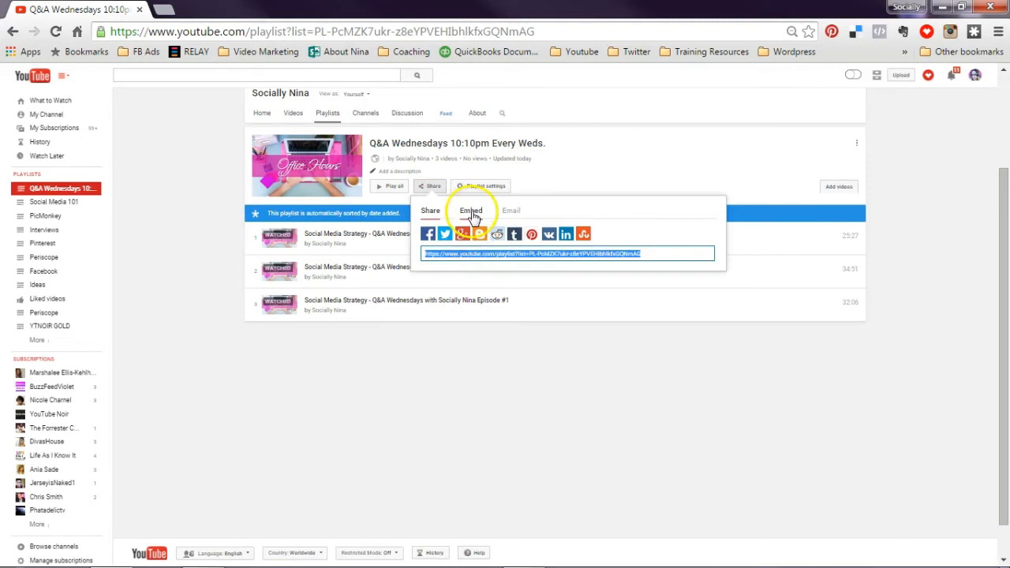
left_click(470, 212)
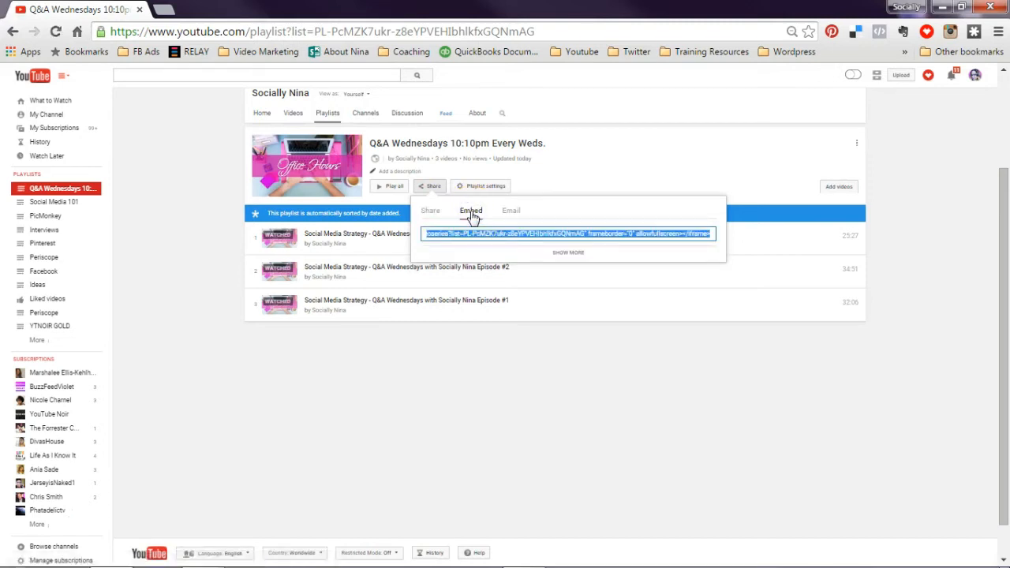
left_click(509, 211)
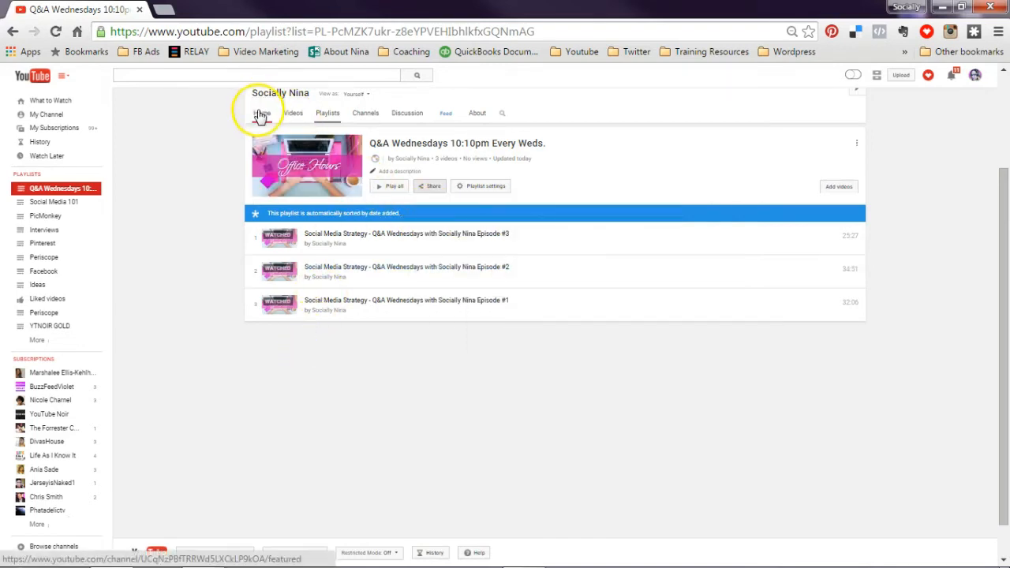
Step: Return to the channel home page and scroll to the Q&A Wednesdays shelf
left_click(262, 113)
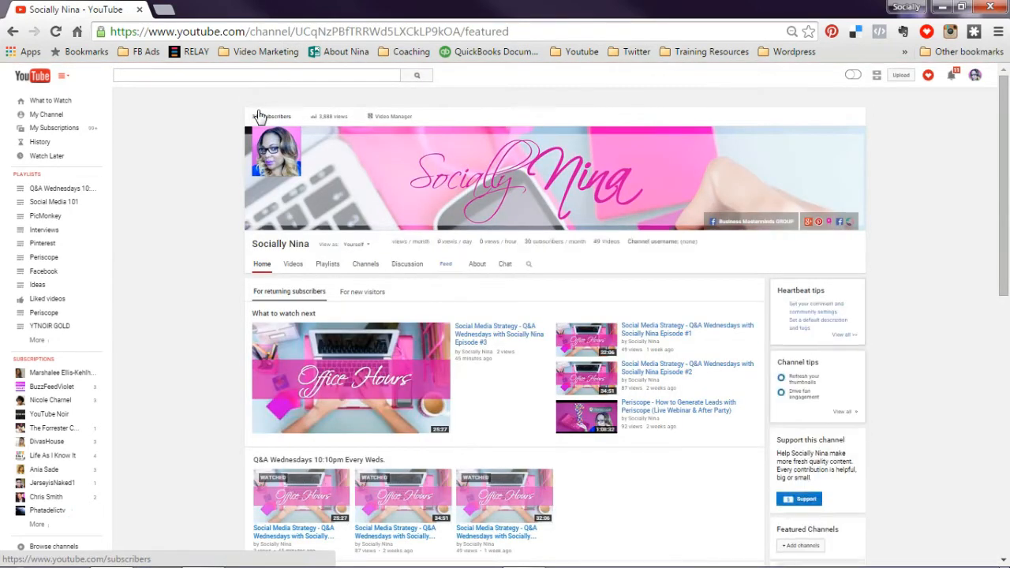
scroll("down", 3)
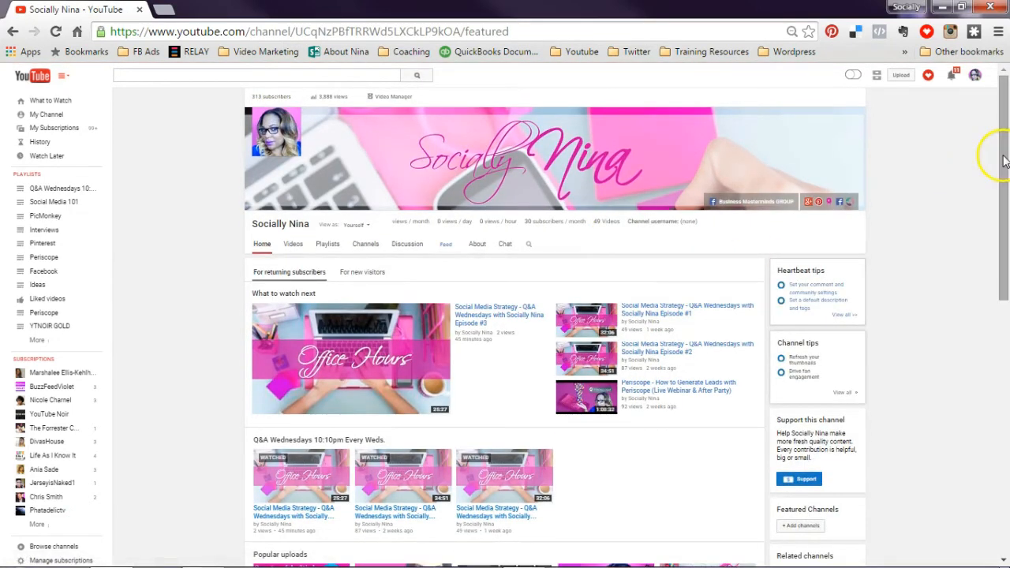
scroll("down", 3)
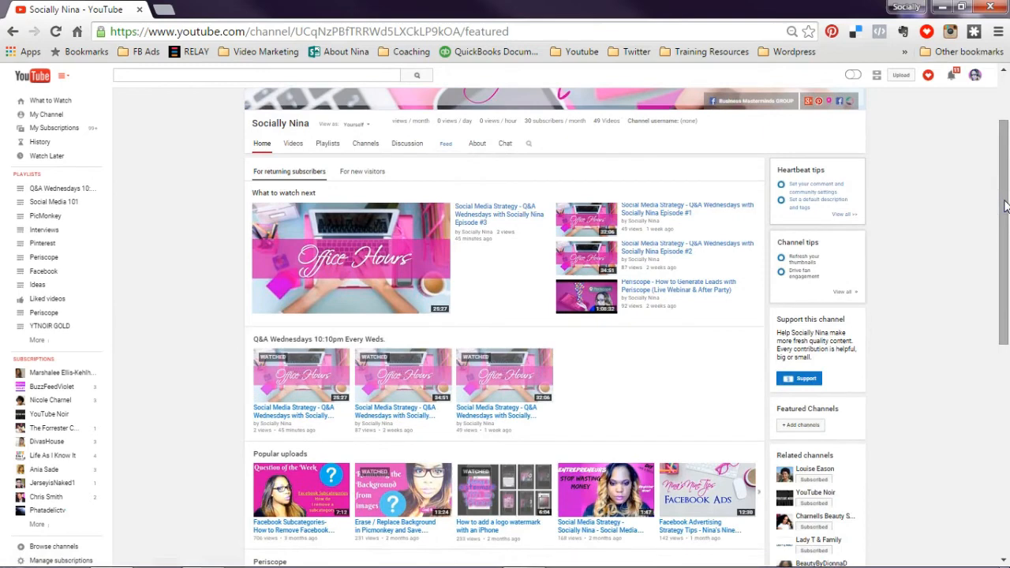